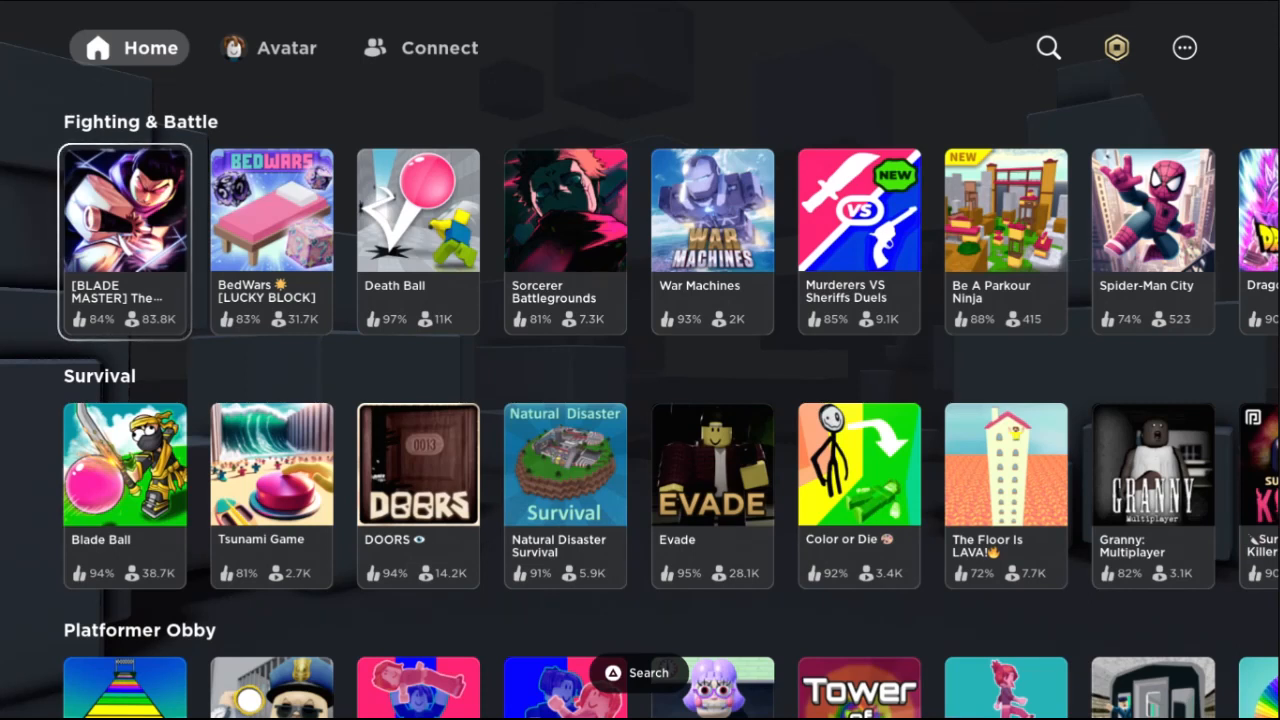
# Step: Visit Roblox's More page, then return to the console home screen on the Roblox hub
pyautogui.click(128, 48)
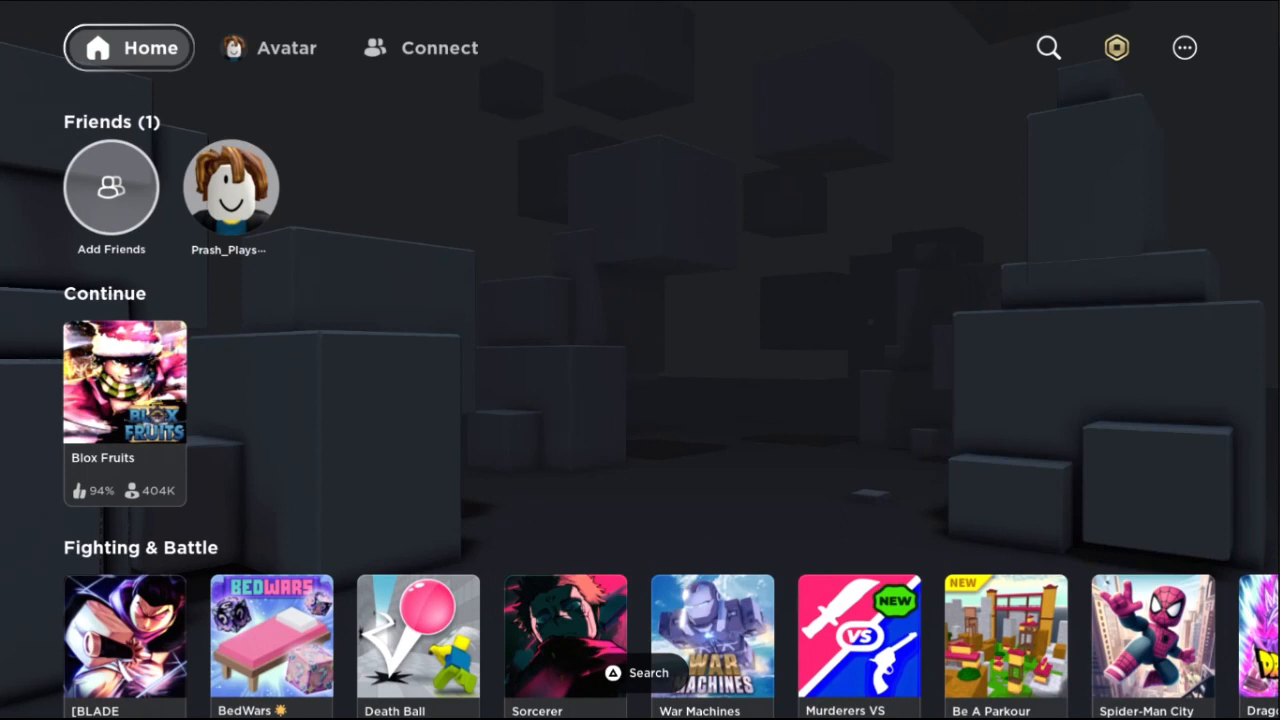
pyautogui.moveTo(1184, 48)
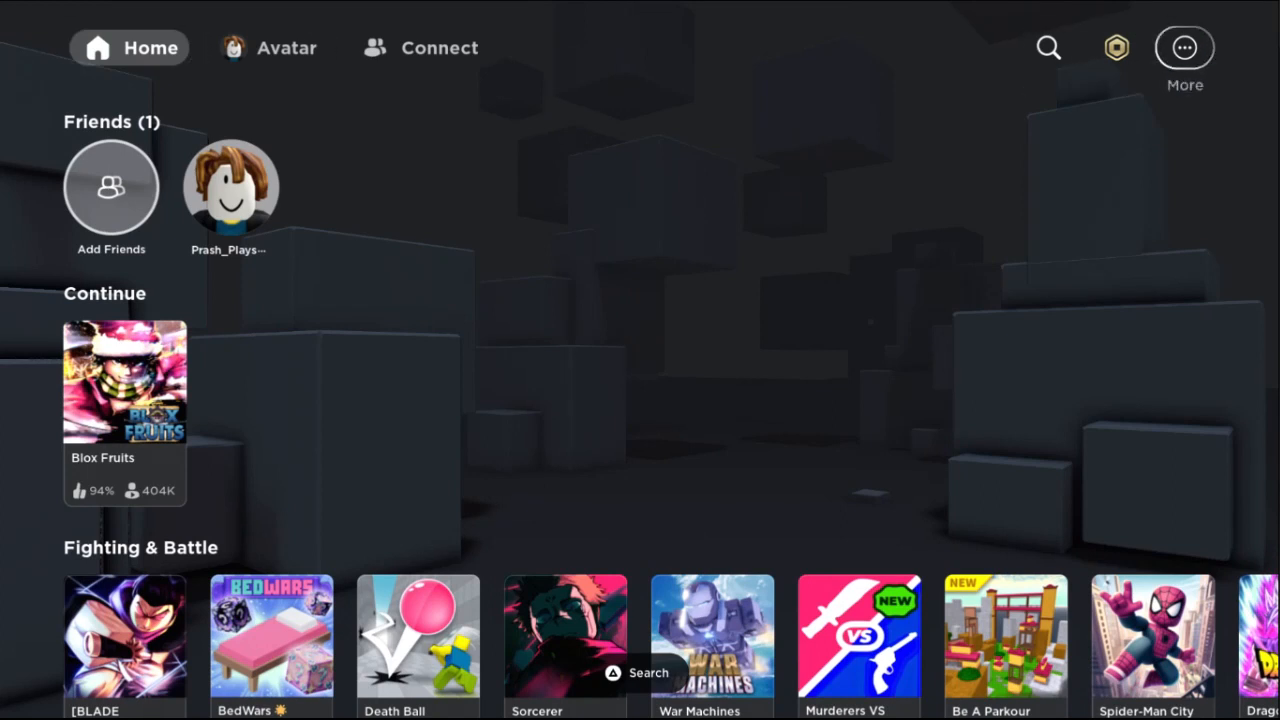
pyautogui.click(1184, 48)
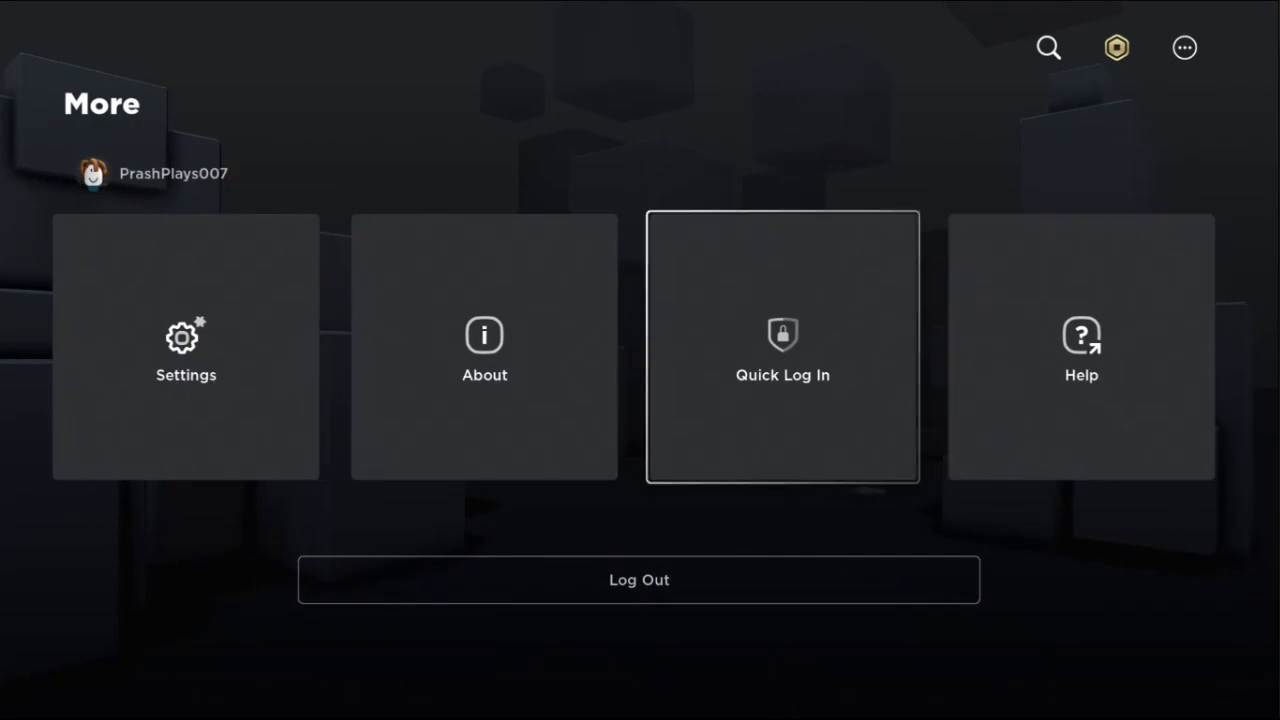
pyautogui.click(184, 348)
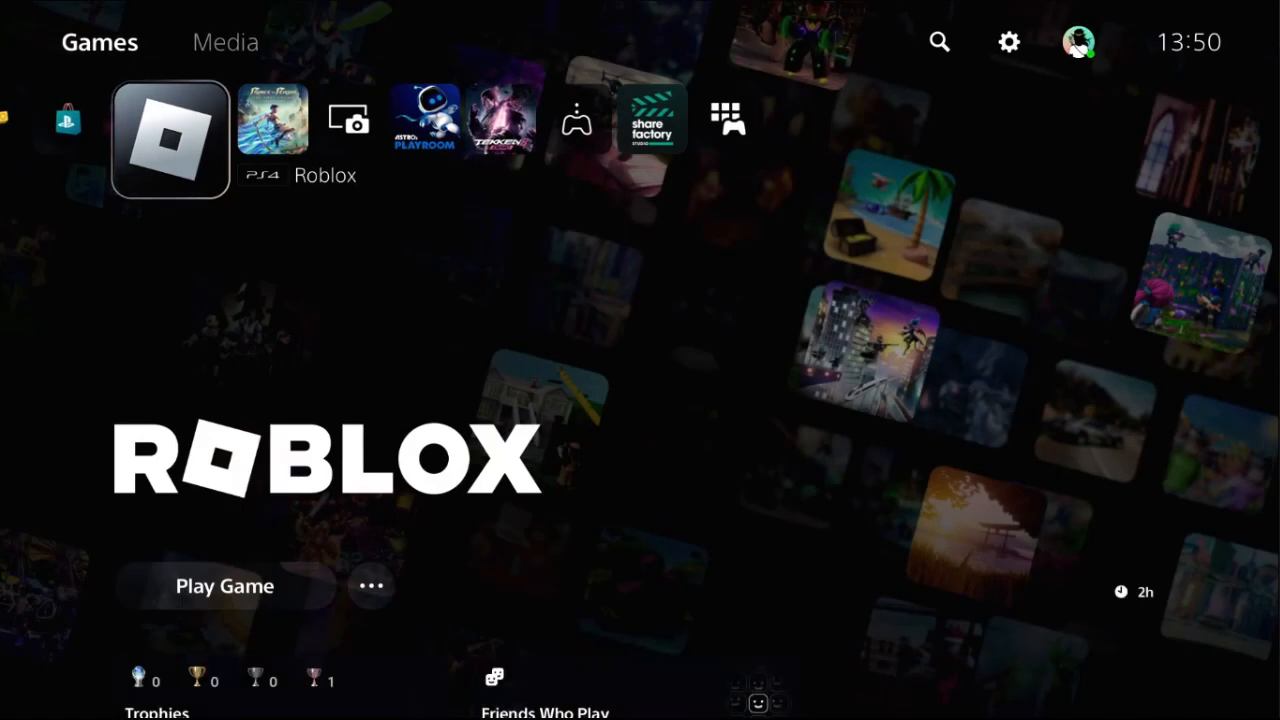
# Step: Leave the Roblox hub and reach Settings at the Users and Accounts section
pyautogui.click(372, 586)
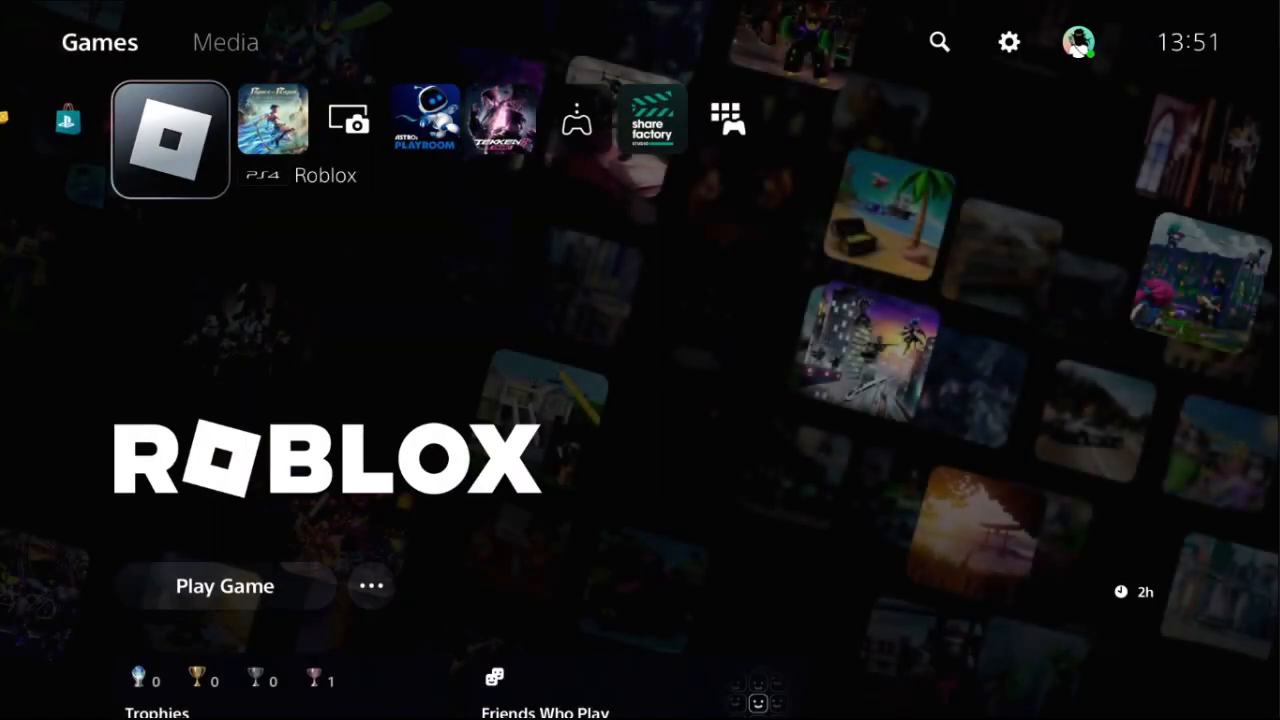
pyautogui.click(1008, 42)
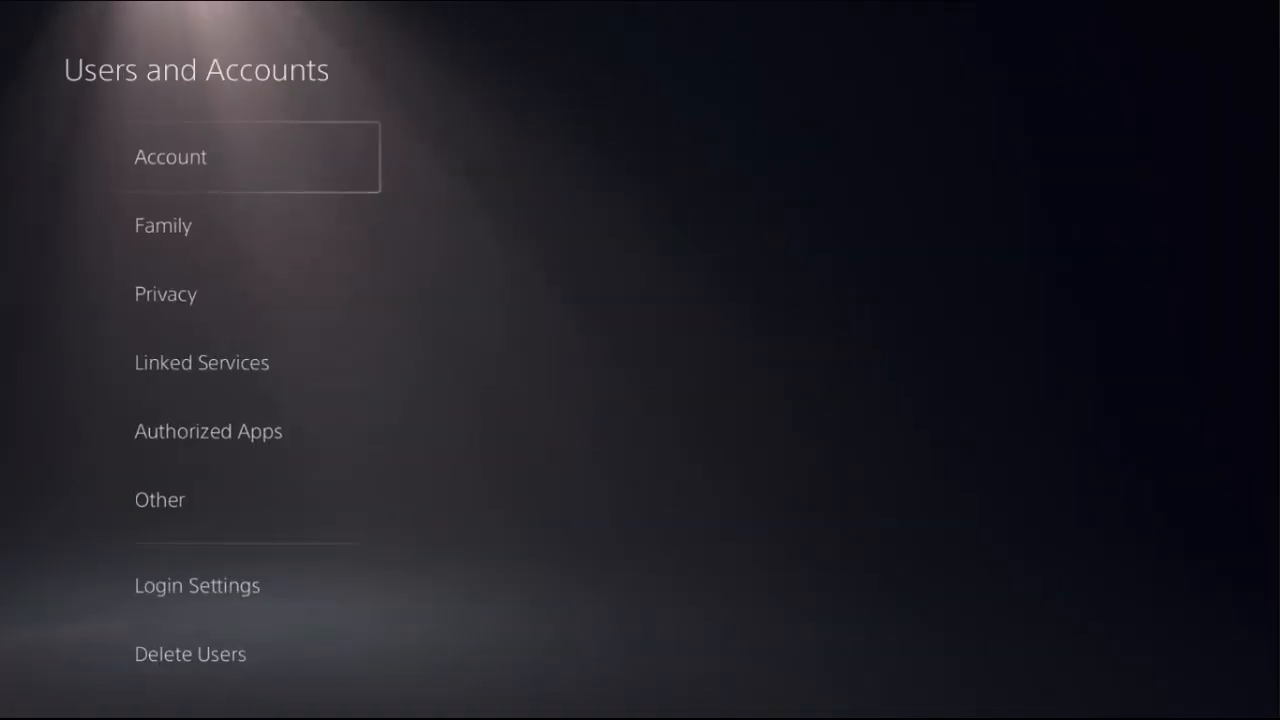
# Step: Restore licenses via Users and Accounts > Other and acknowledge the confirmation
pyautogui.click(160, 500)
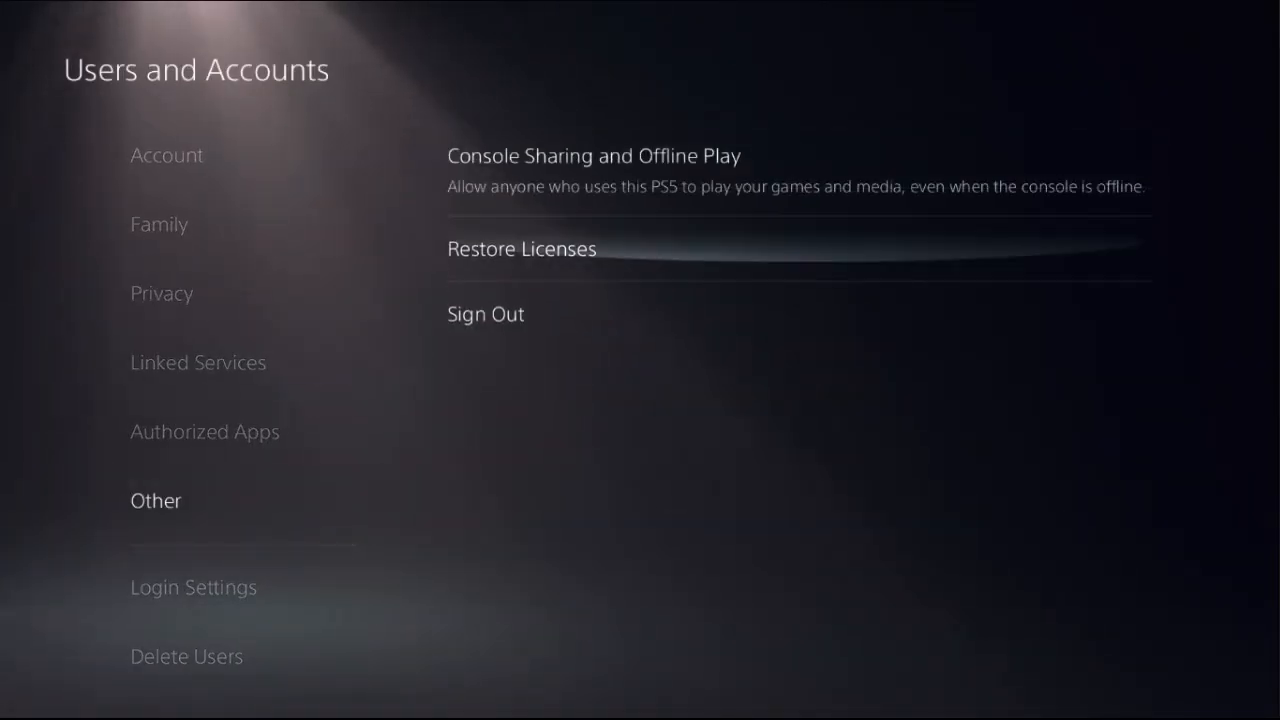
pyautogui.click(520, 248)
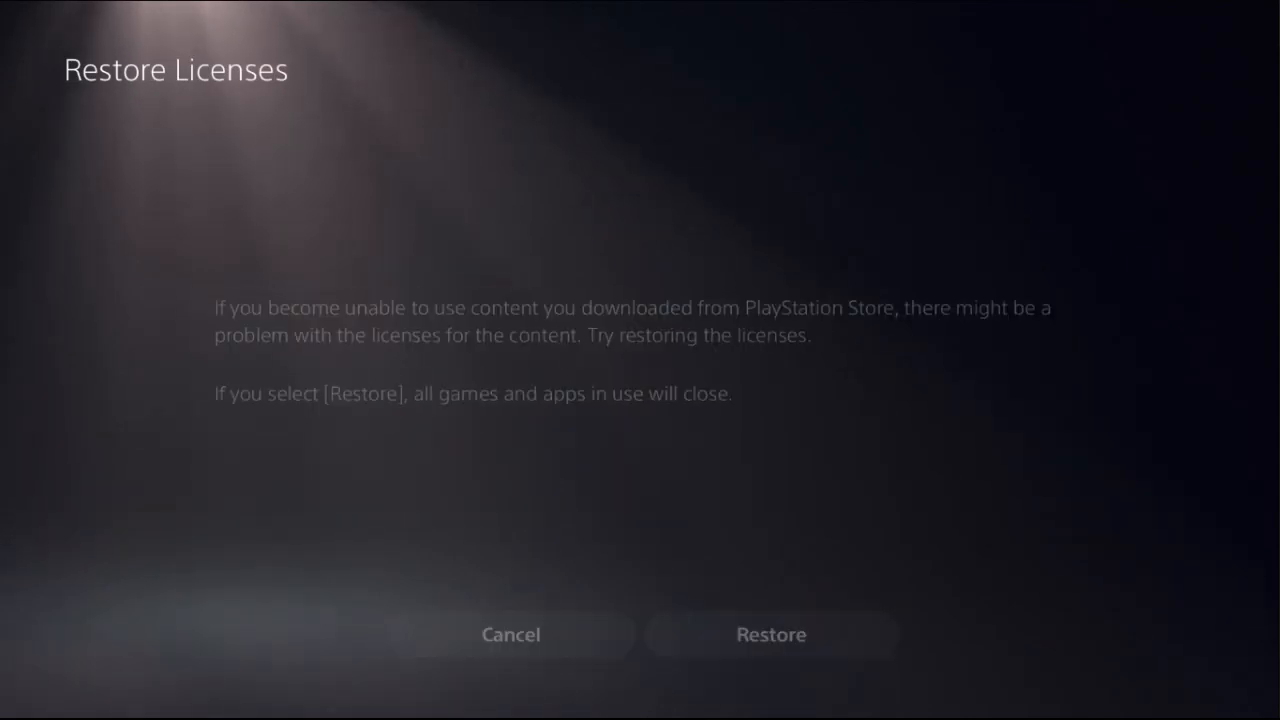
pyautogui.click(772, 634)
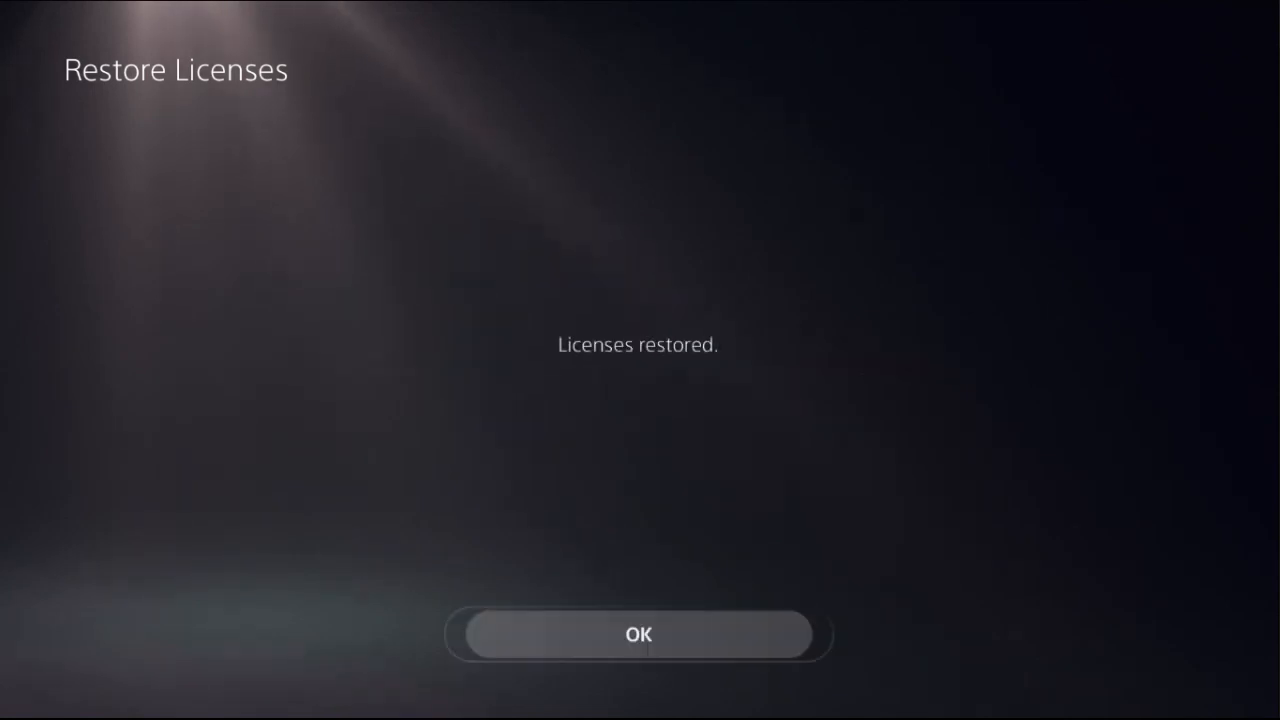
pyautogui.click(638, 634)
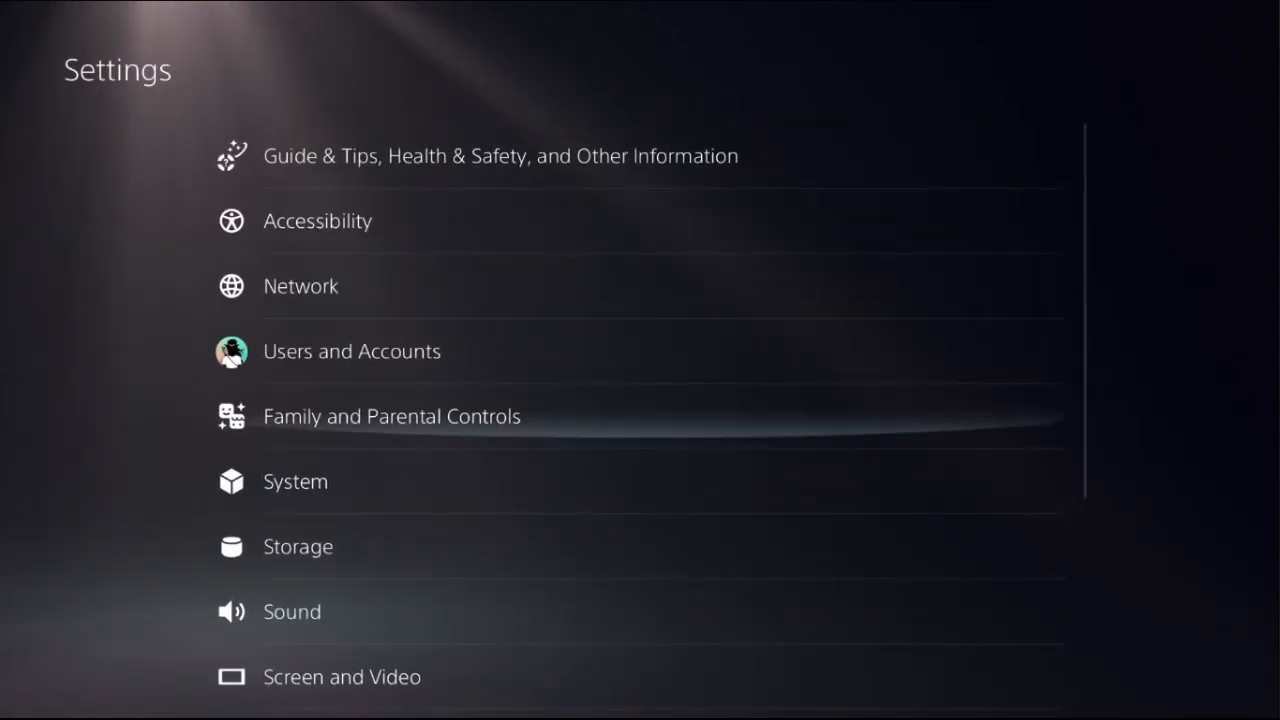
# Step: Reach the Wi-Fi connection's advanced settings through Network > Set Up Internet Connection
pyautogui.scroll(-3)
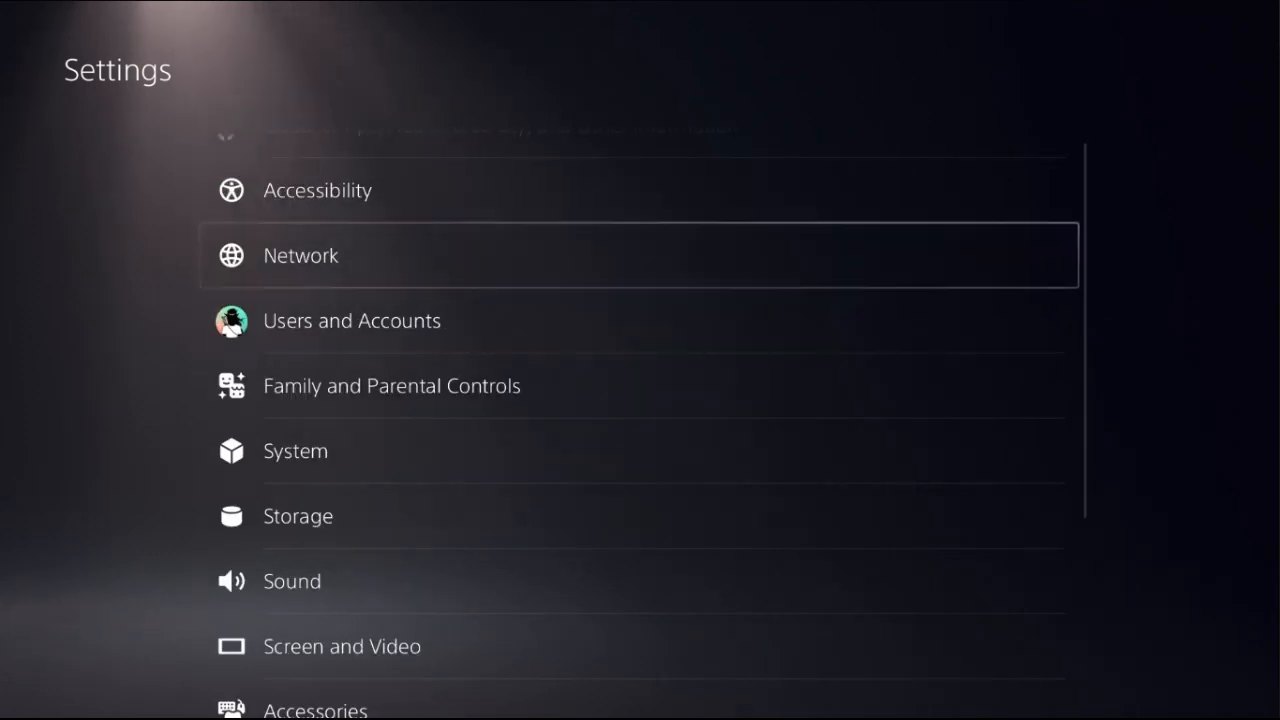
pyautogui.click(300, 256)
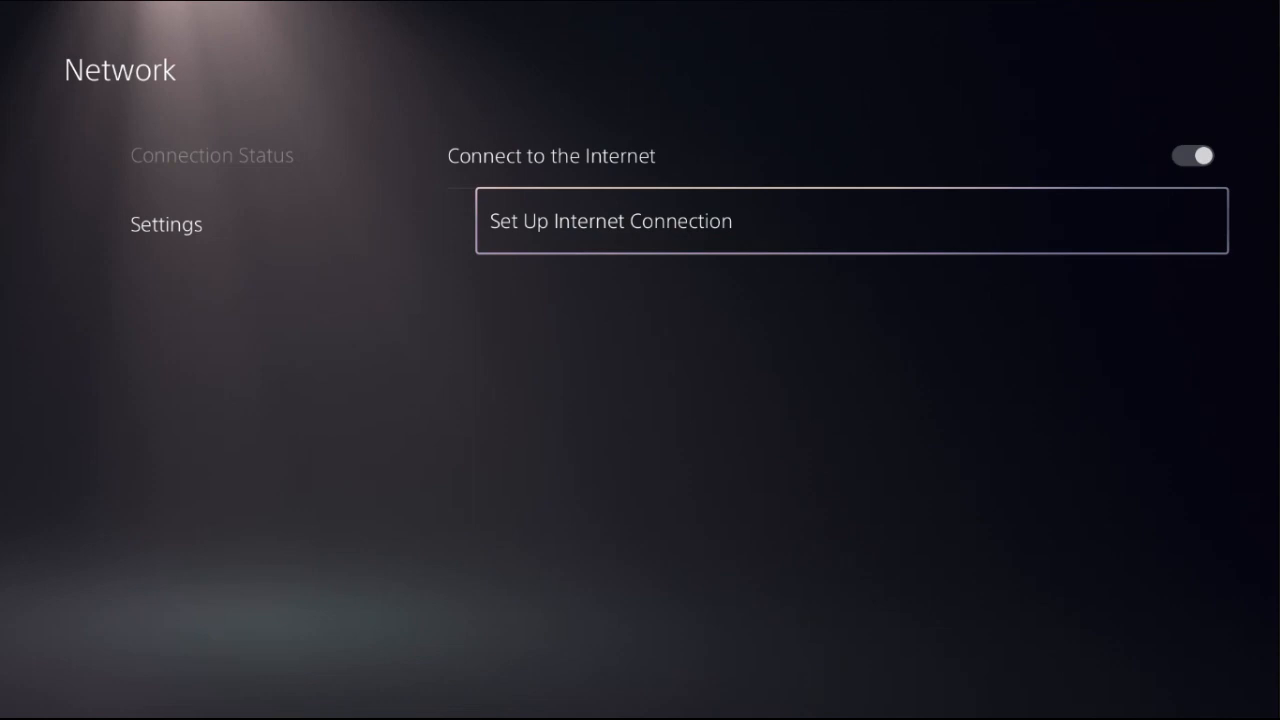
pyautogui.click(610, 220)
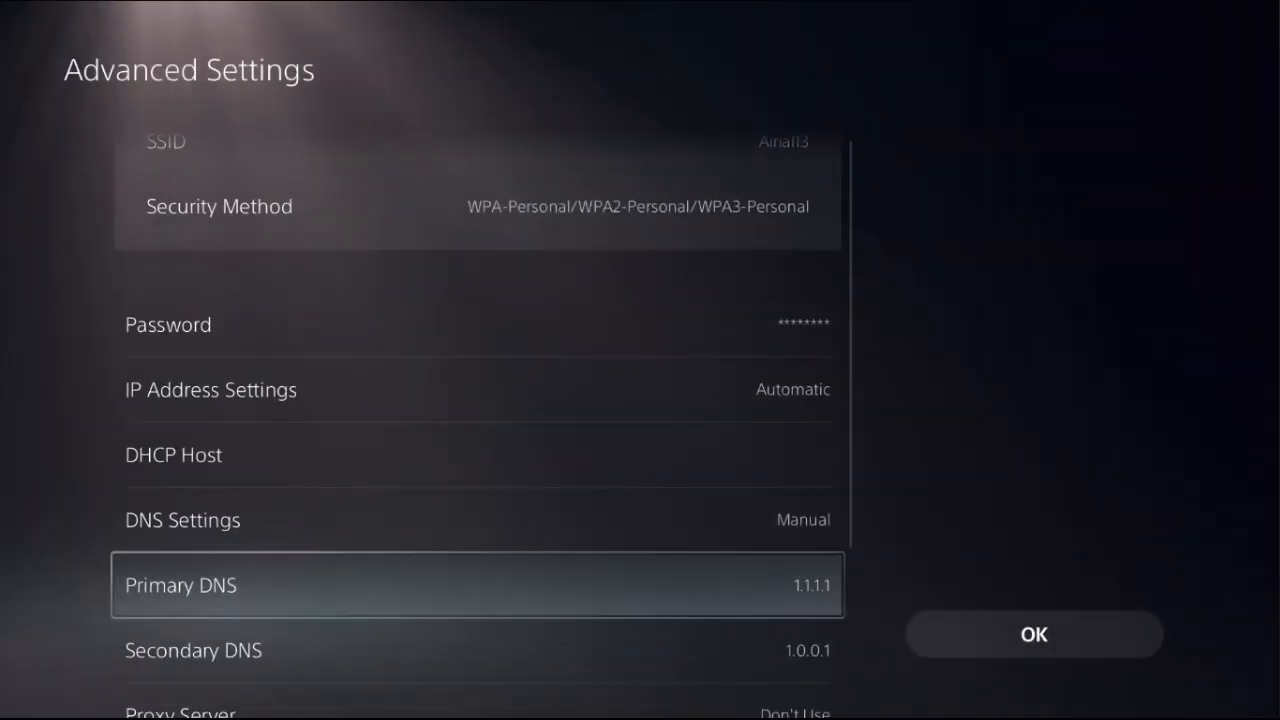
# Step: Toggle DNS to Manual and confirm primary 1.1.1.1 and secondary 1.0.0.1
pyautogui.scroll(-3)
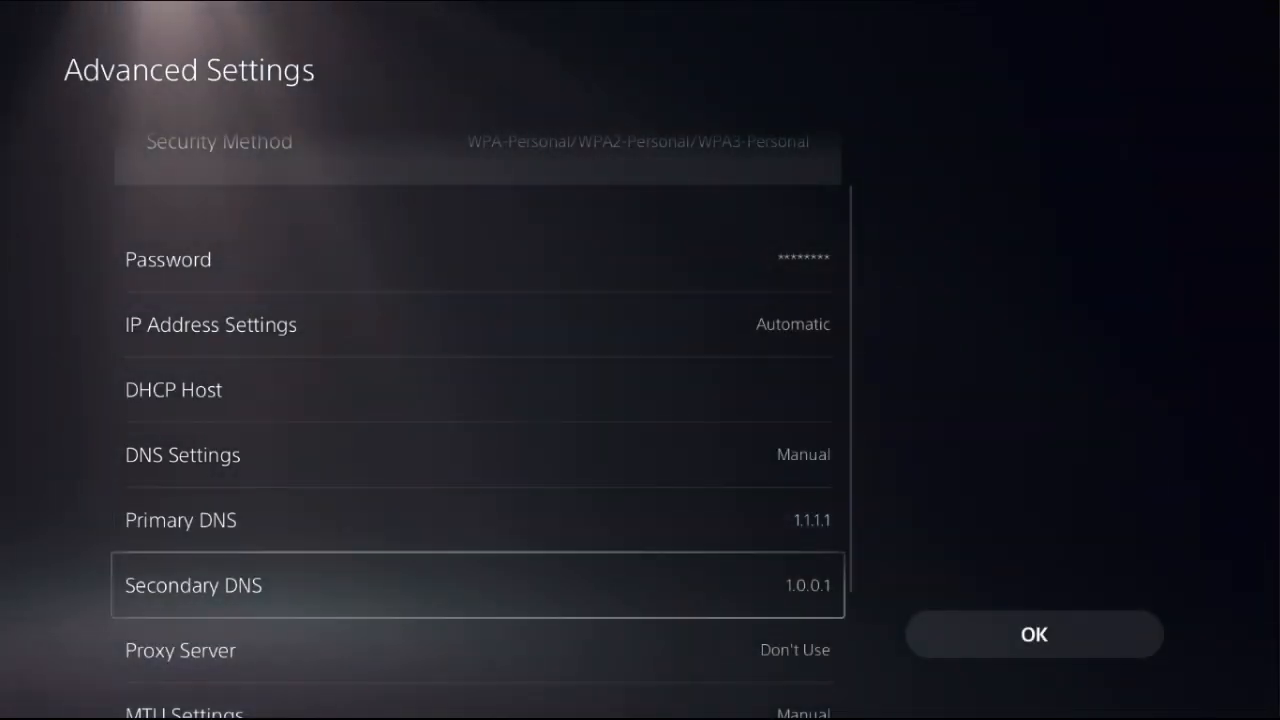
pyautogui.click(182, 454)
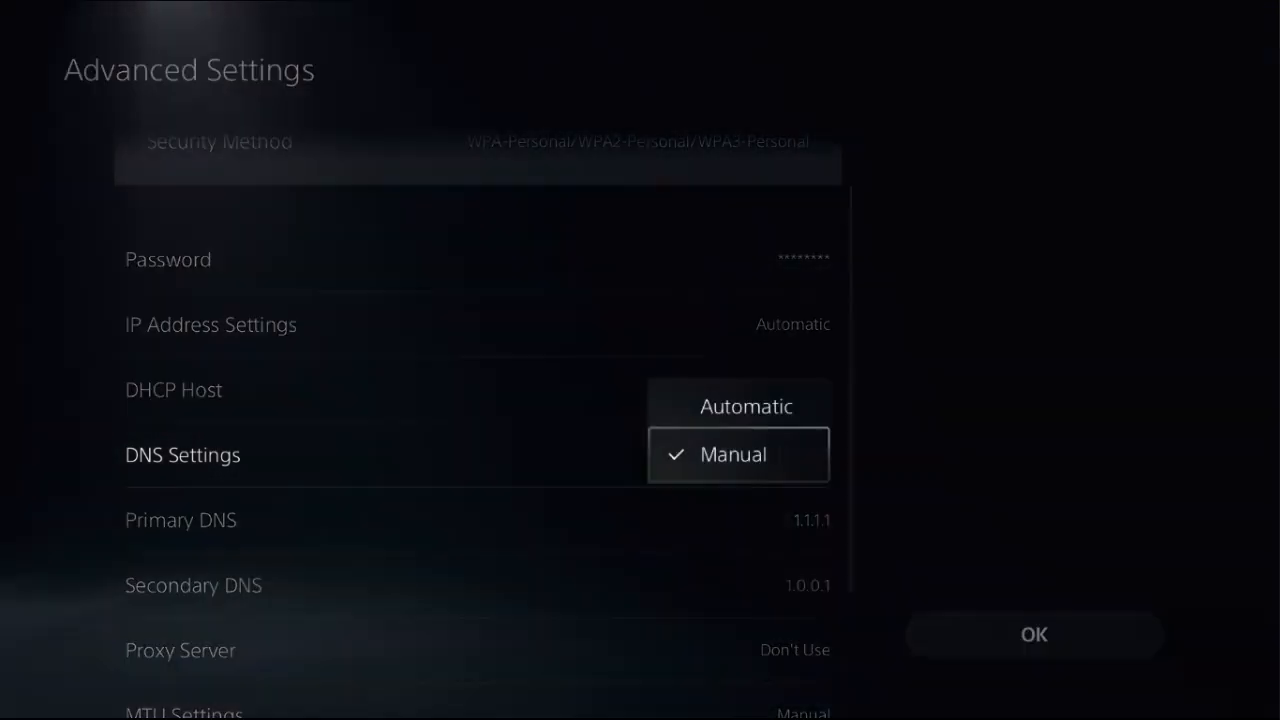
pyautogui.click(746, 406)
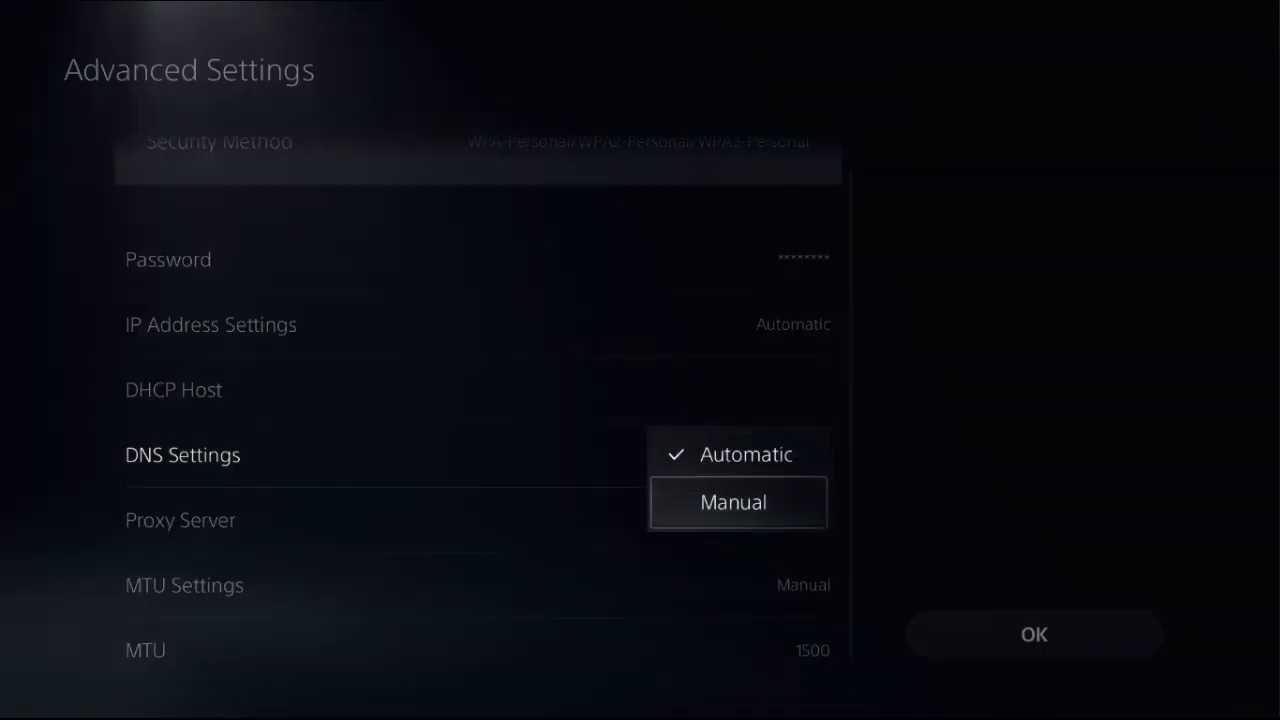
pyautogui.click(732, 502)
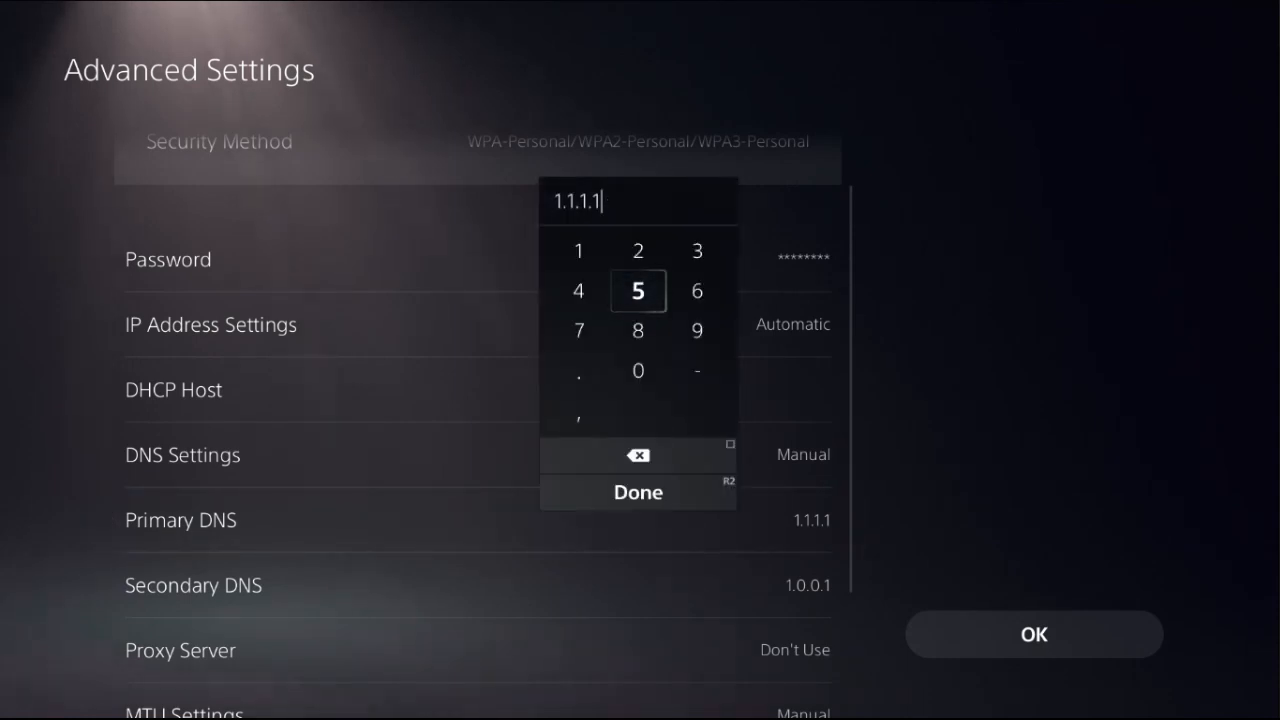
pyautogui.moveTo(638, 456)
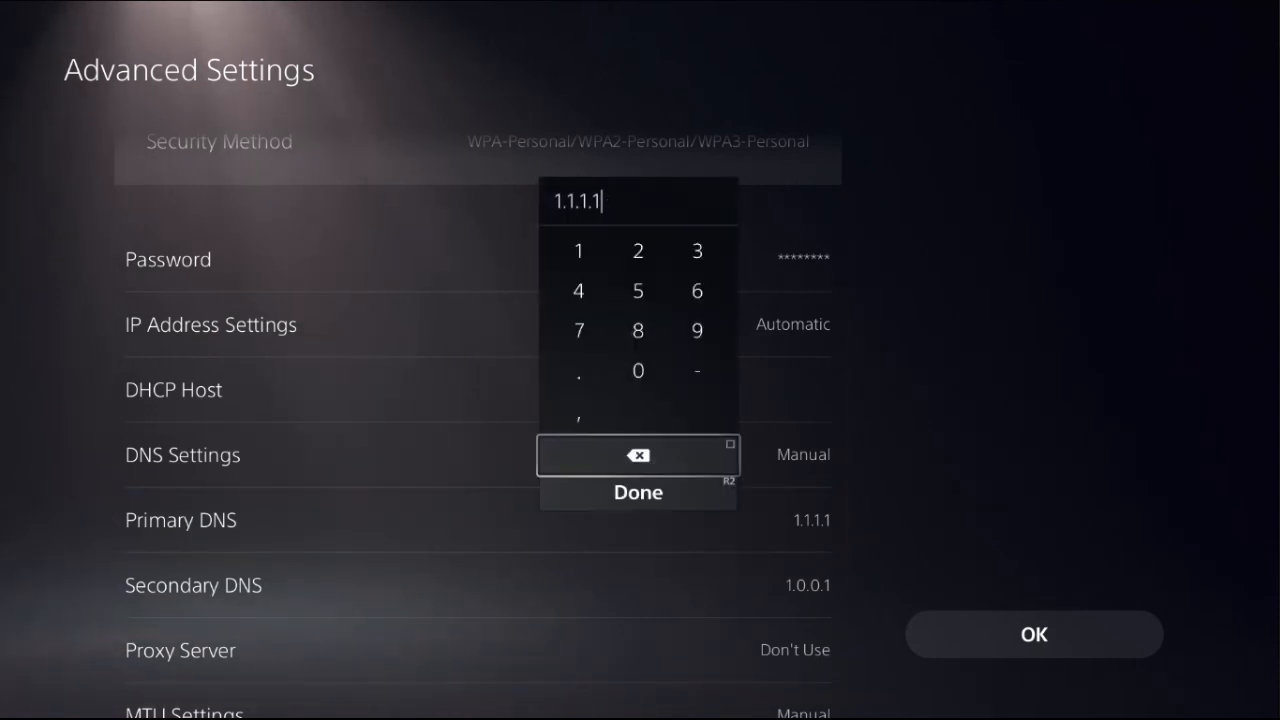
pyautogui.click(636, 492)
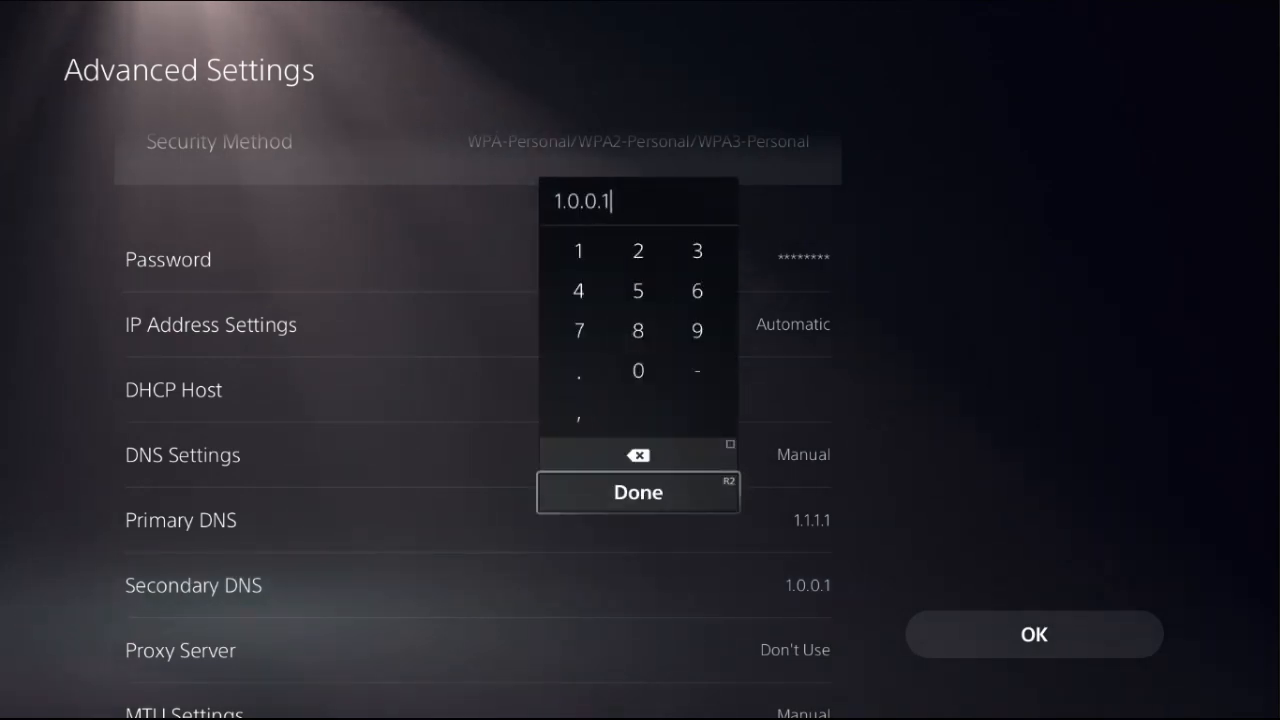
pyautogui.click(638, 492)
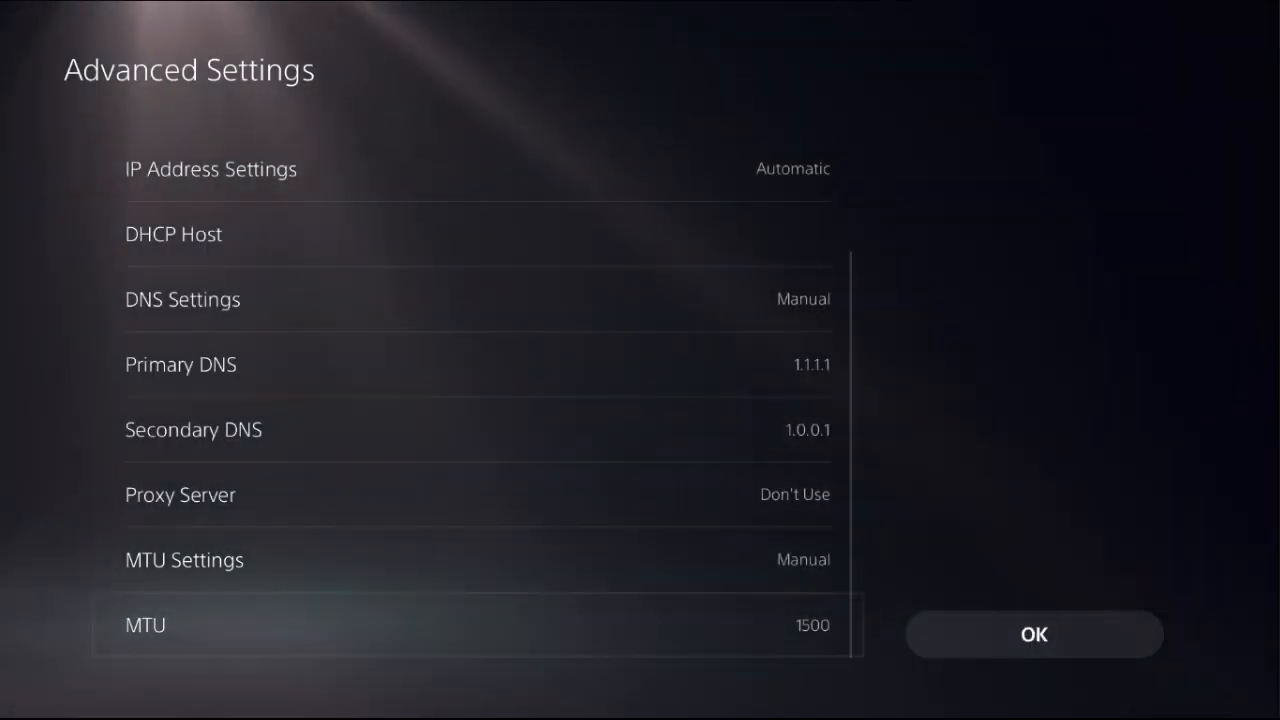
# Step: Keep MTU at 1500 and save the advanced network settings
pyautogui.click(476, 624)
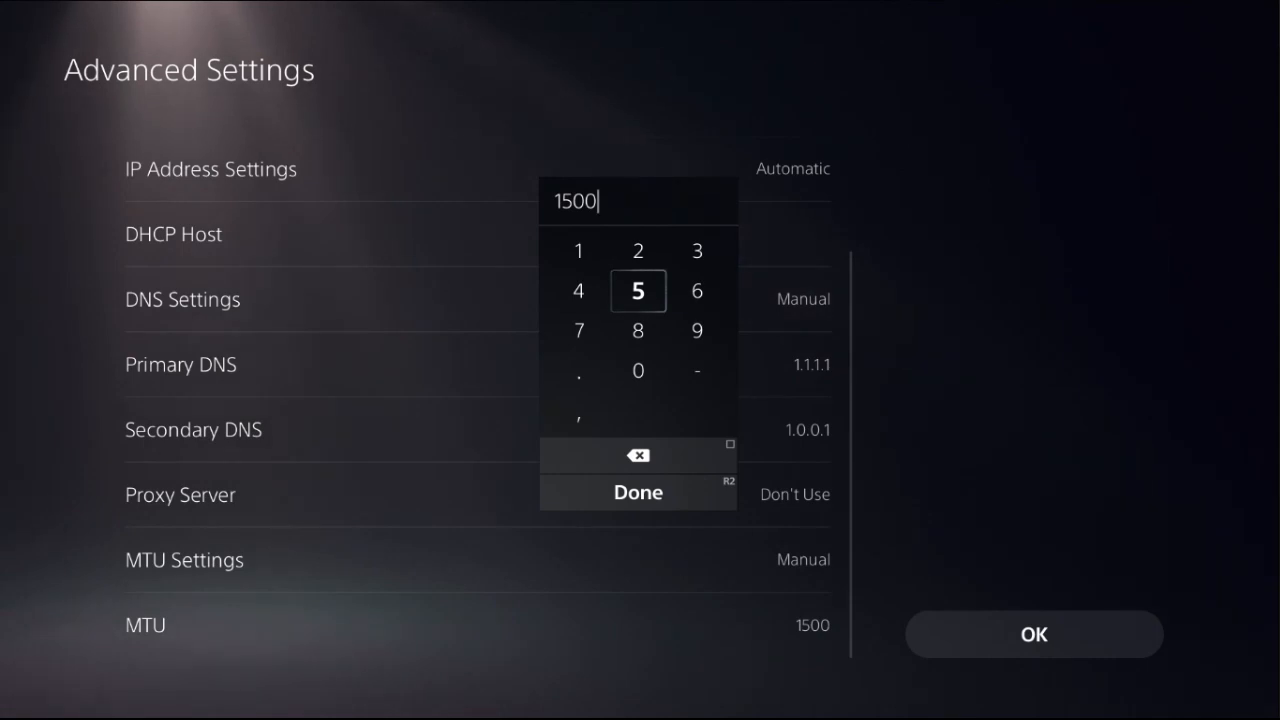
pyautogui.click(638, 492)
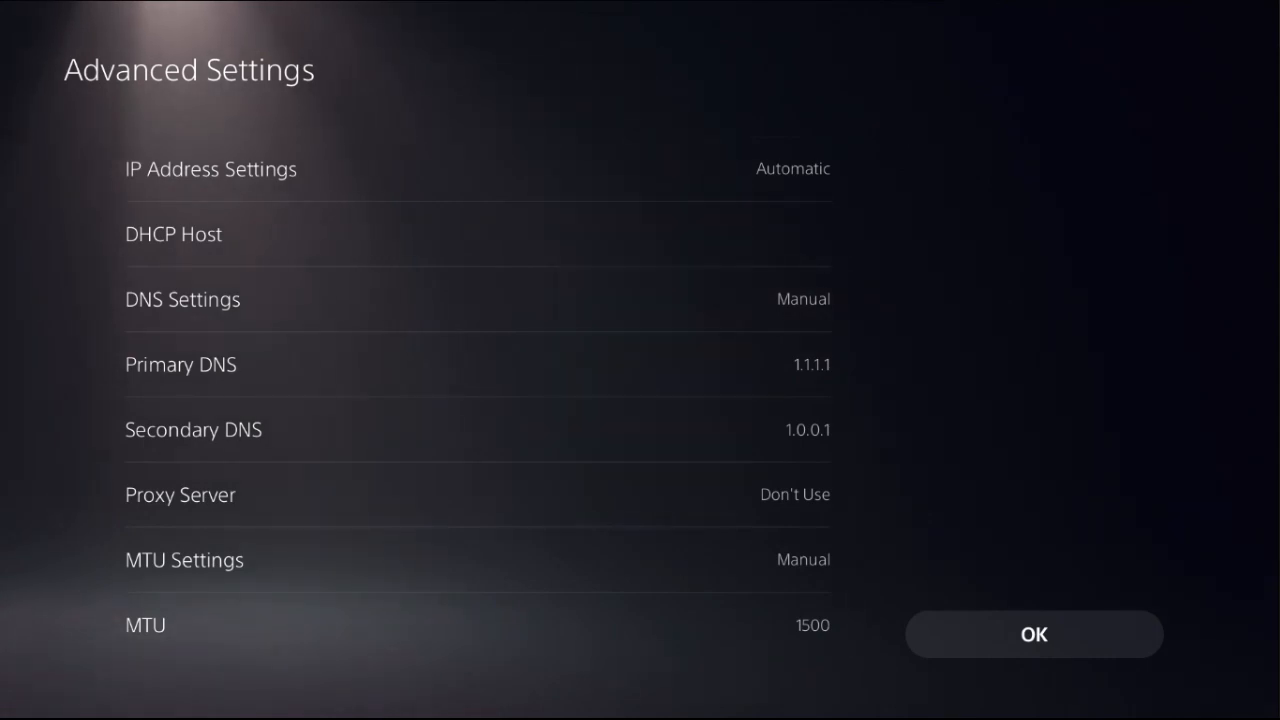
pyautogui.click(1032, 634)
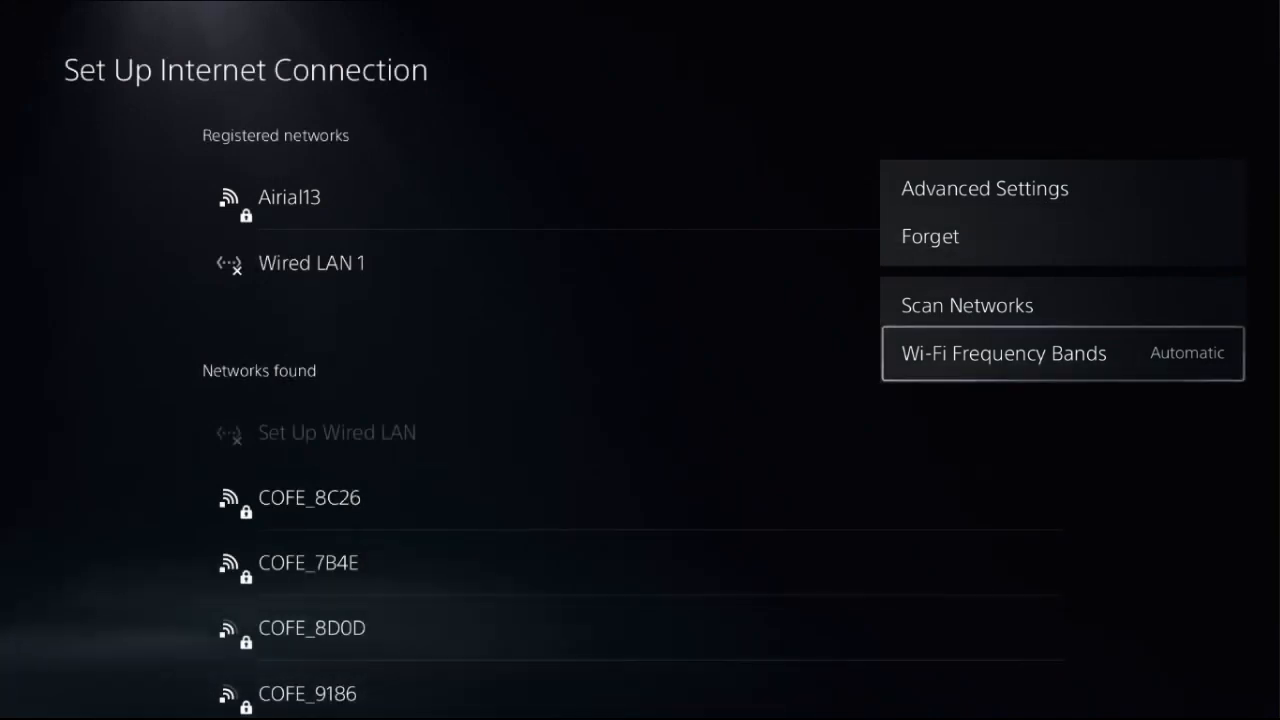
# Step: Bring up the control center power options with Restart PS5 available
pyautogui.click(1004, 352)
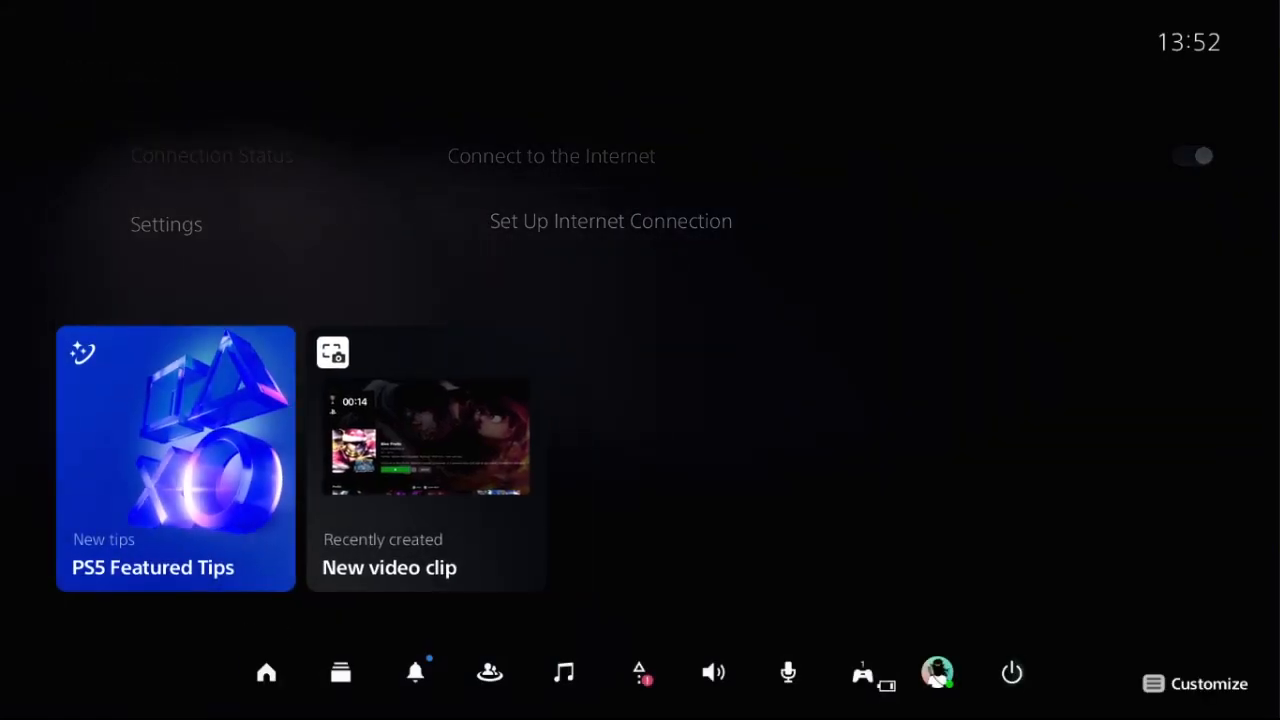
pyautogui.click(1012, 672)
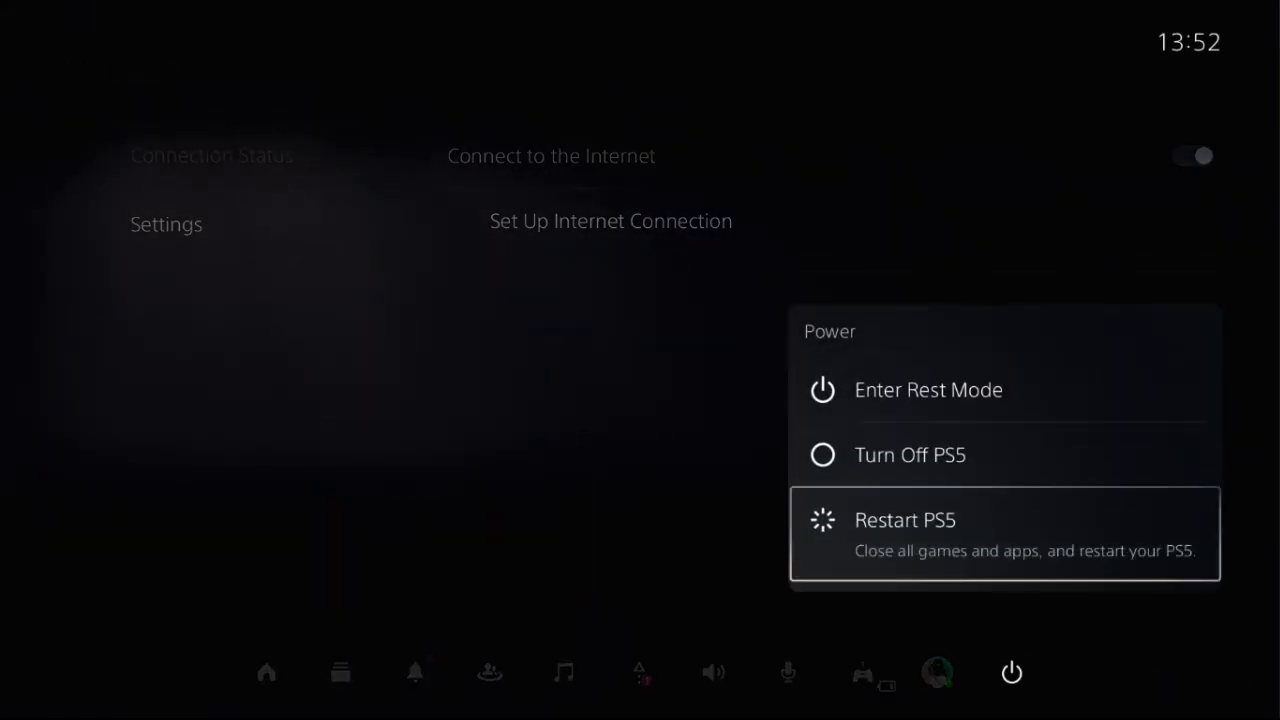